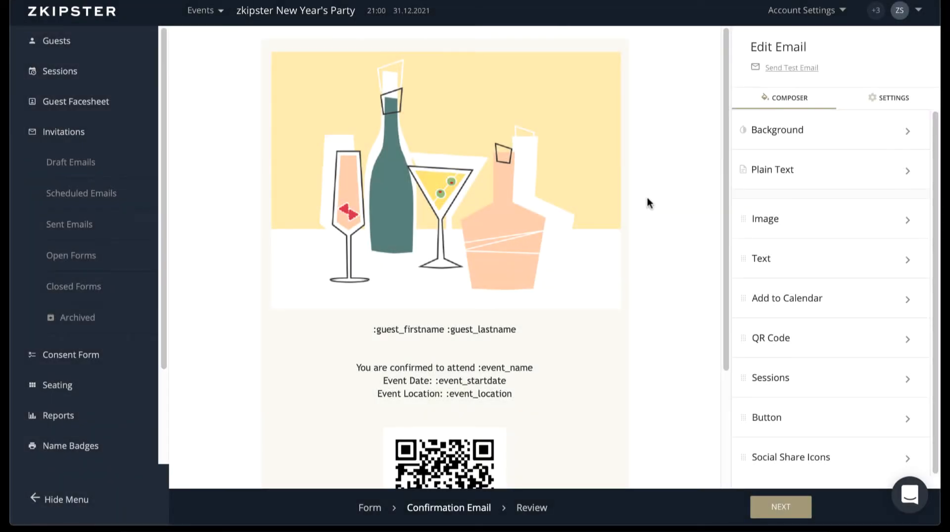
Scroll the confirmation email preview and select its QR code block to show its settings.
scroll(down, 3)
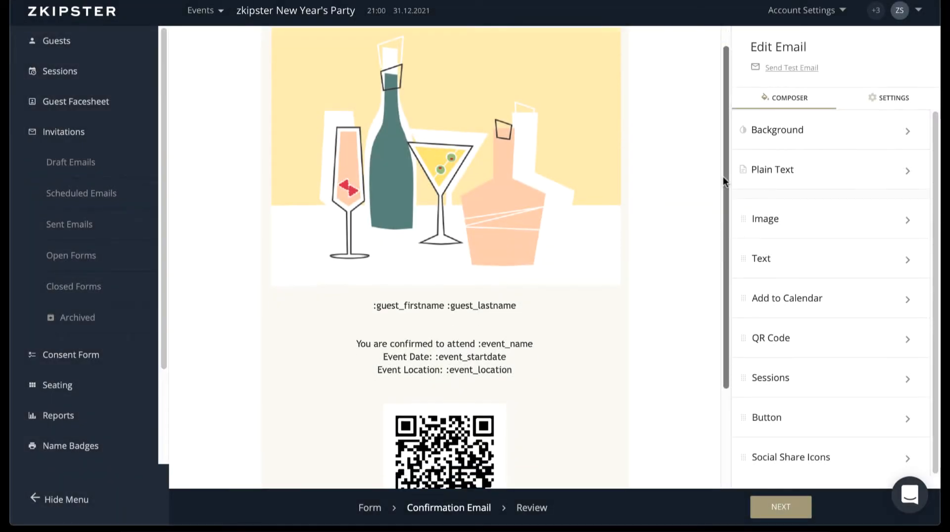
scroll(down, 3)
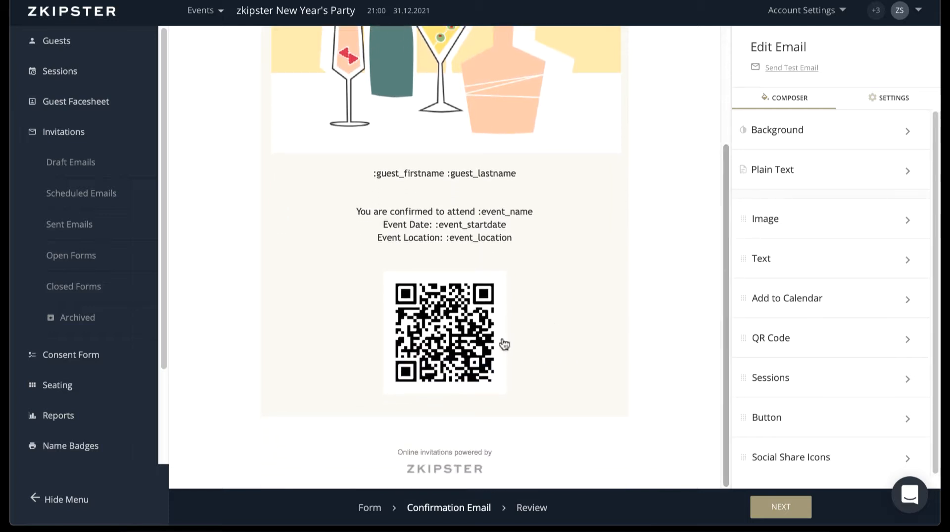
mouse_move(585, 300)
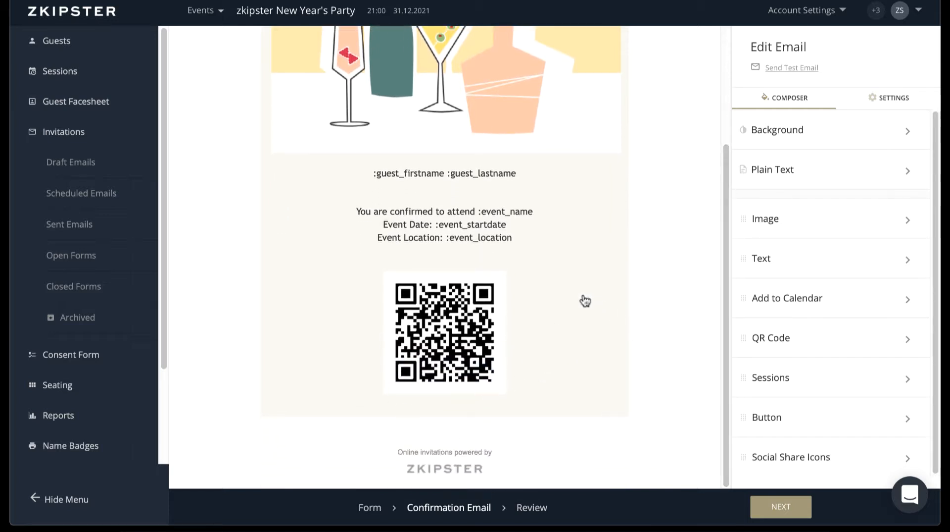
click(771, 337)
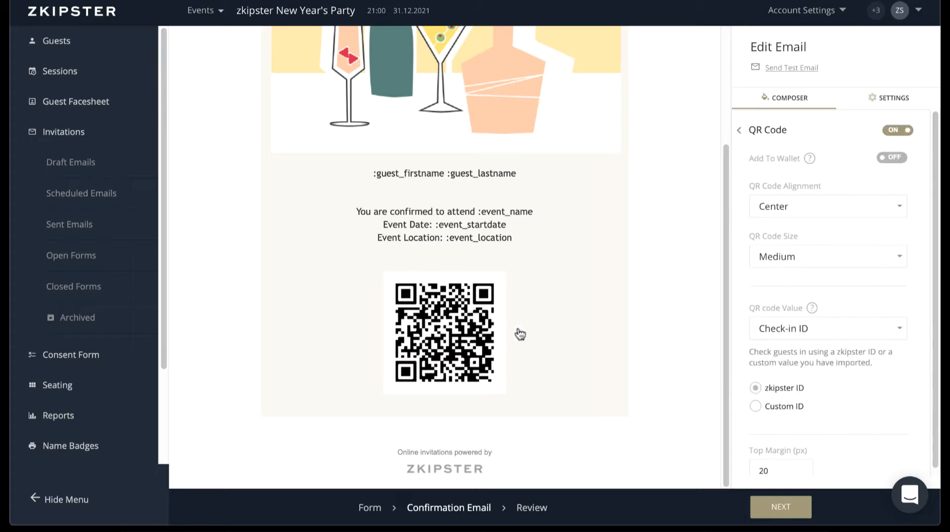
mouse_move(852, 121)
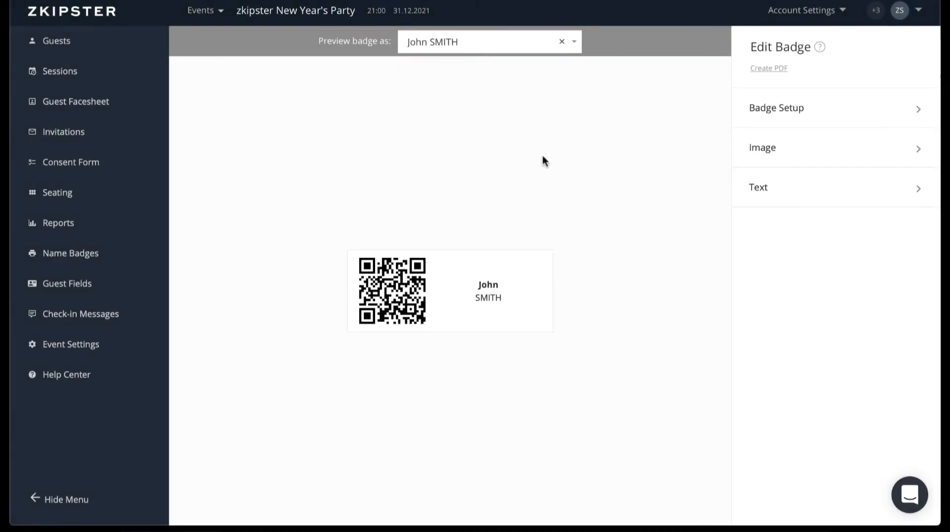
mouse_move(685, 176)
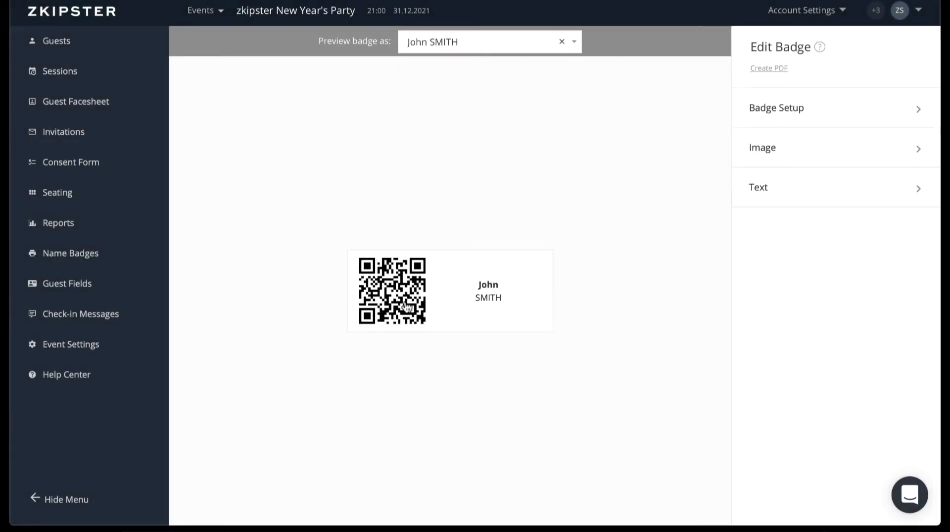
Select the badge's QR code image and list its value options, currently guest vCard details.
click(761, 148)
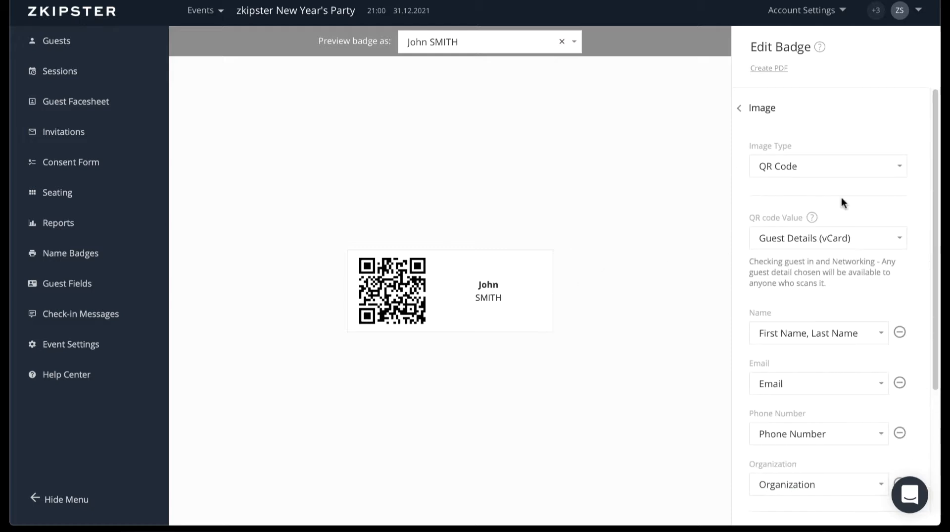
click(826, 237)
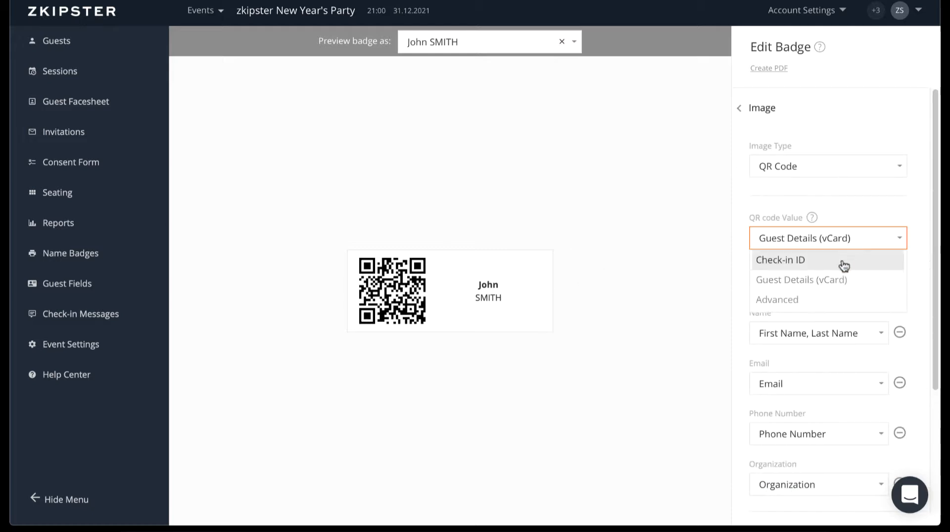
mouse_move(843, 303)
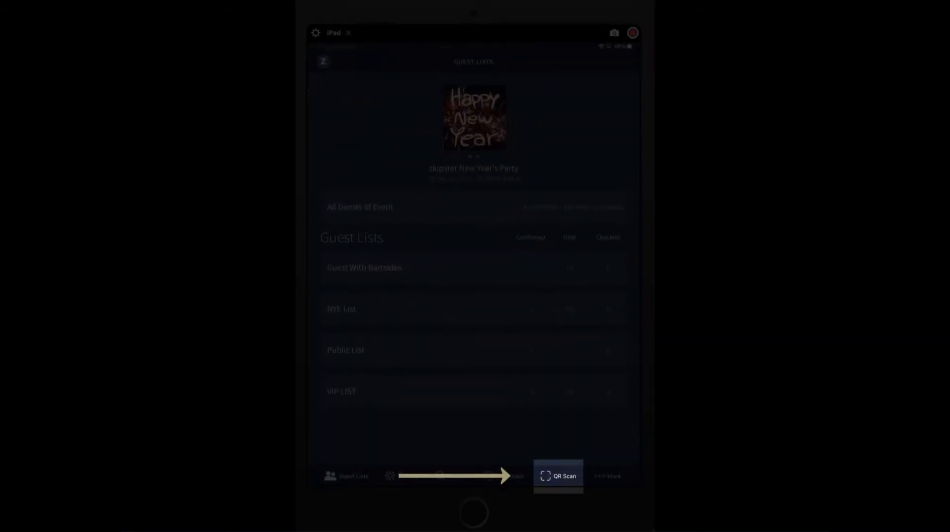
Scan a guest's QR code and check that guest in.
click(558, 476)
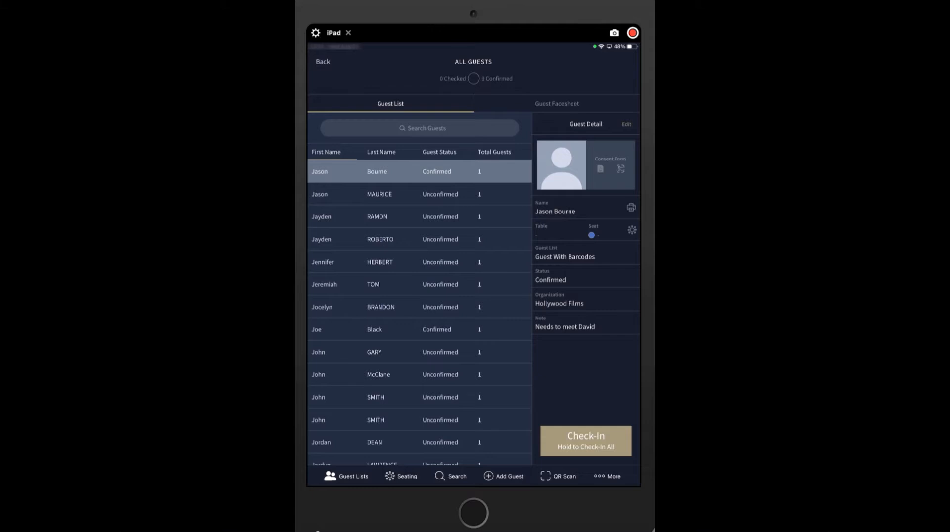
click(585, 439)
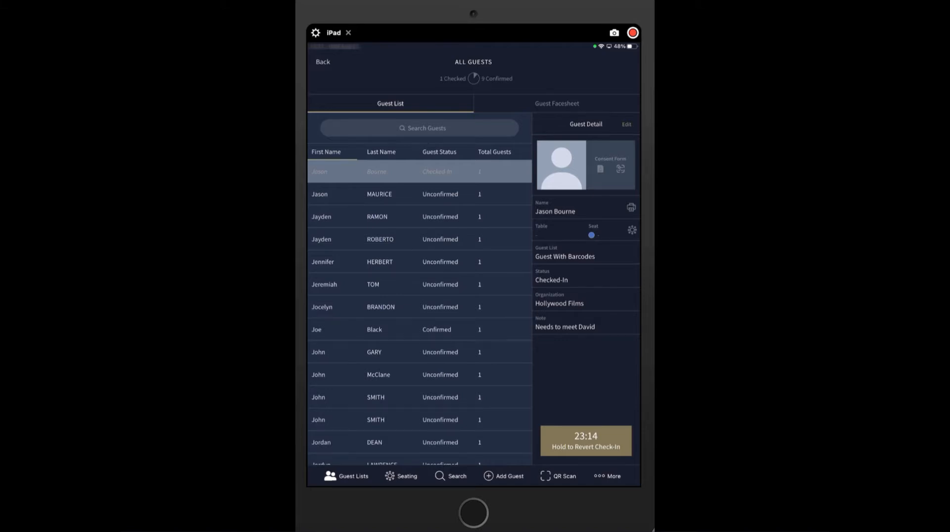
Scan further guest codes and check them in, reaching five checked-in guests.
click(612, 476)
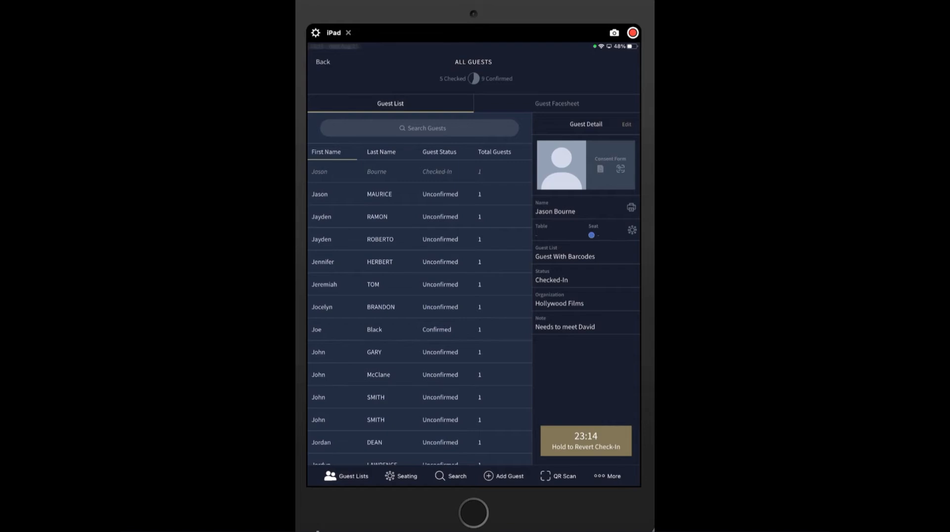
click(607, 475)
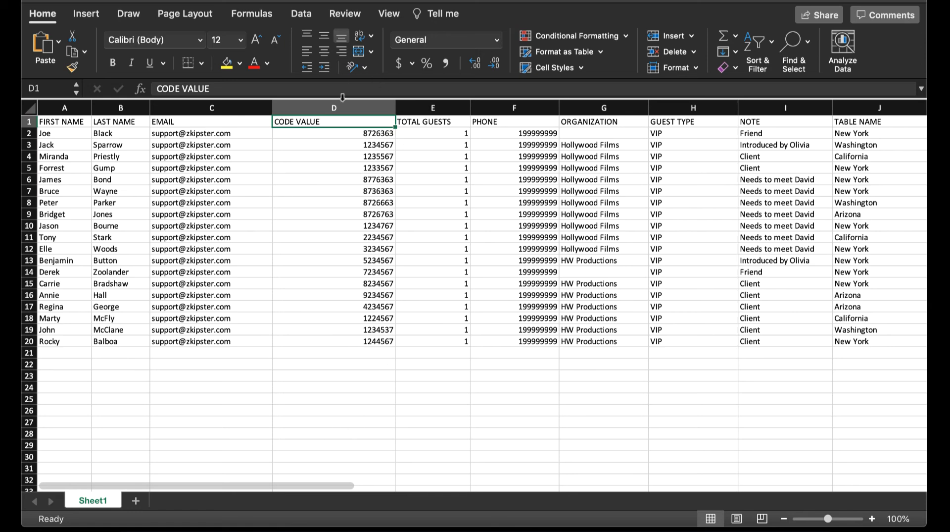
Show the CODE VALUE column of the guest spreadsheet, then close the scanner.
click(333, 107)
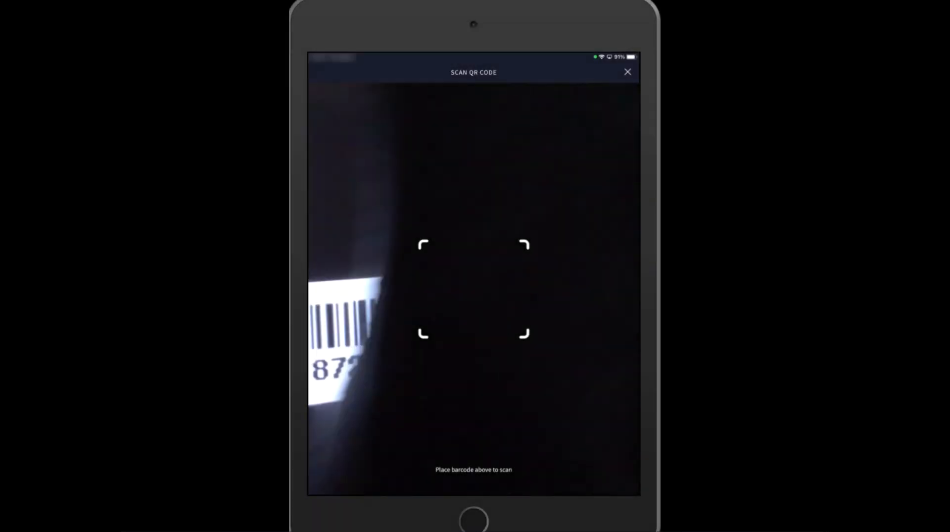
click(628, 72)
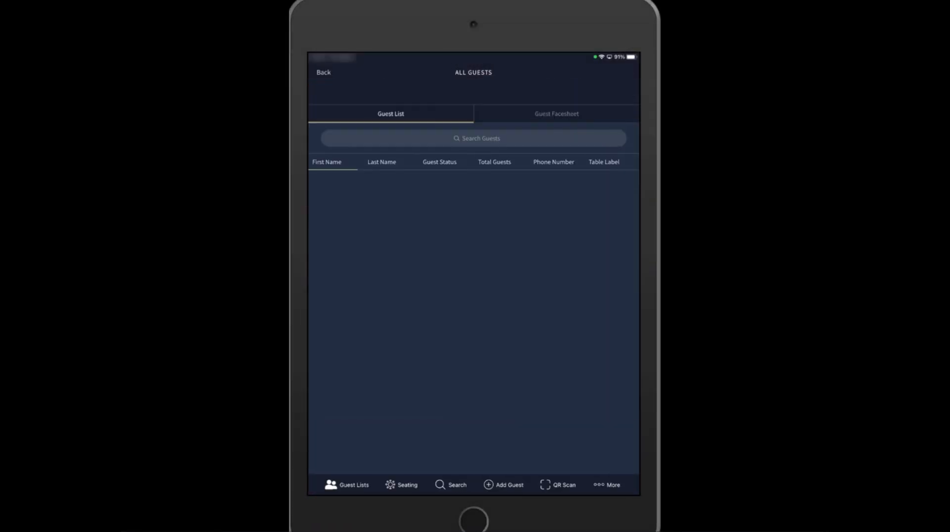